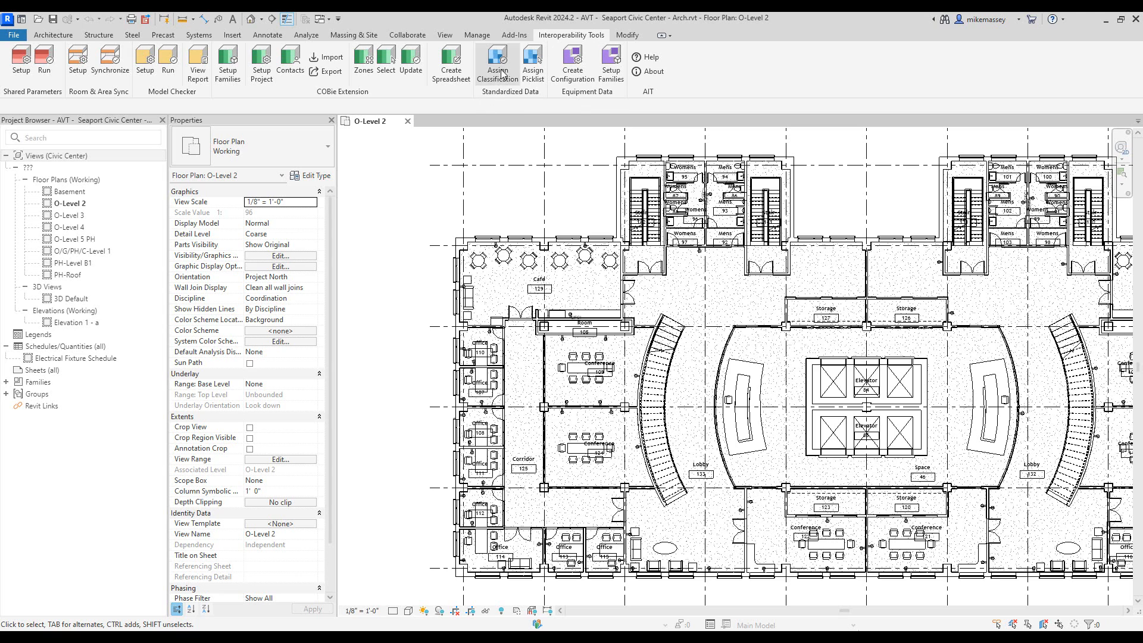
- Launch Assign Classification from the Interoperability Tools tab to open the Standardized Data Tool
click(497, 61)
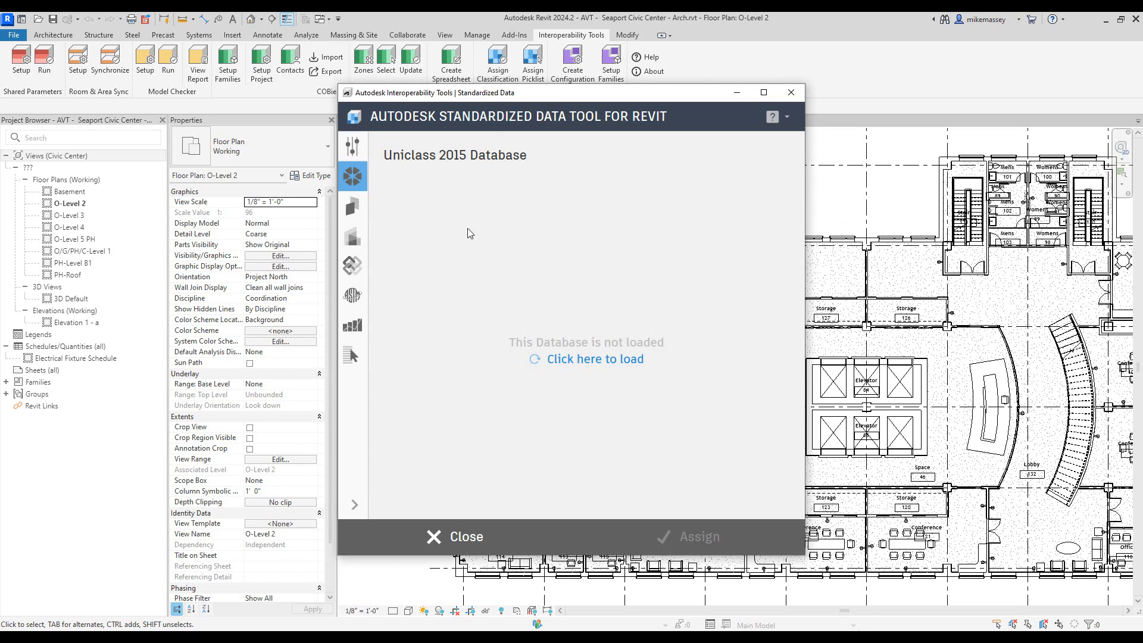
mouse_move(368, 374)
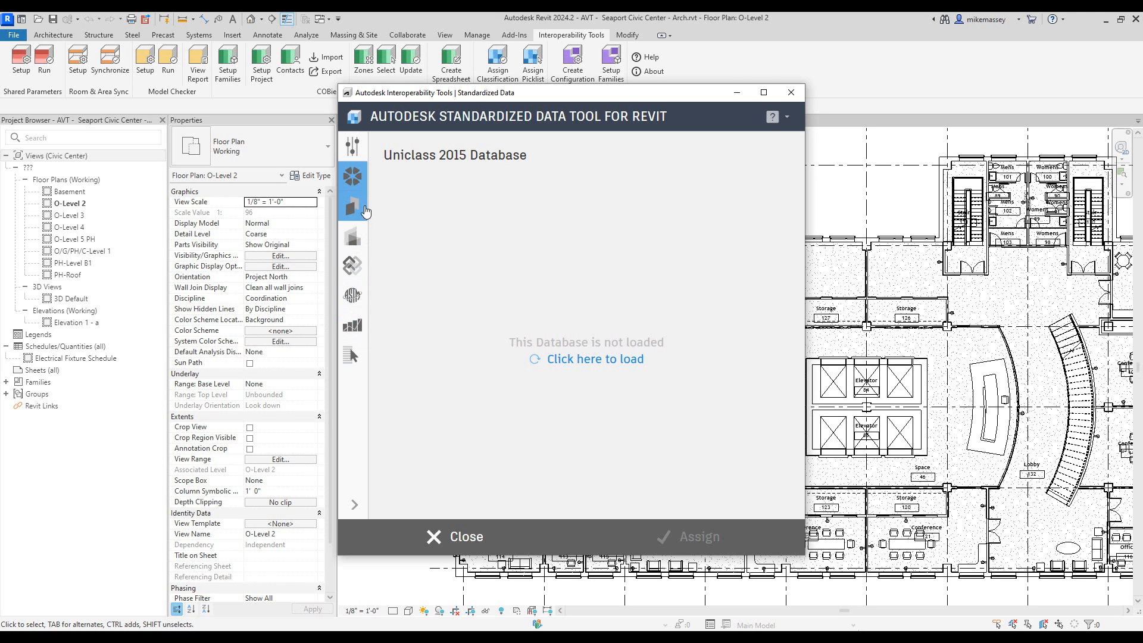
- Enable FICM Spaces Database under Classifications in the data tool's options
click(352, 145)
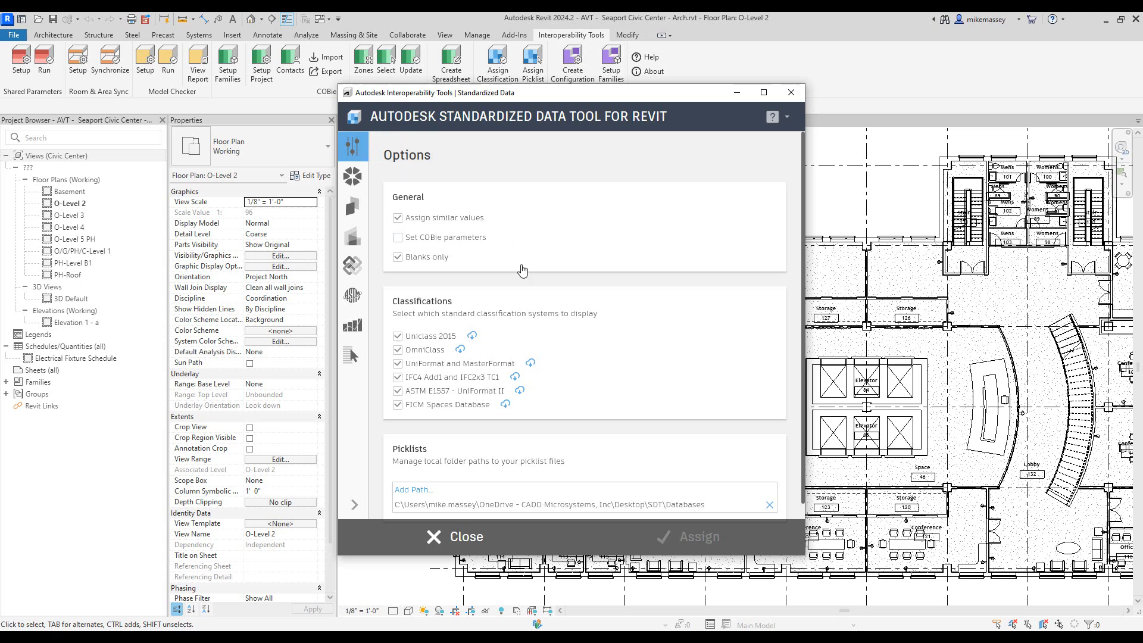
mouse_move(604, 335)
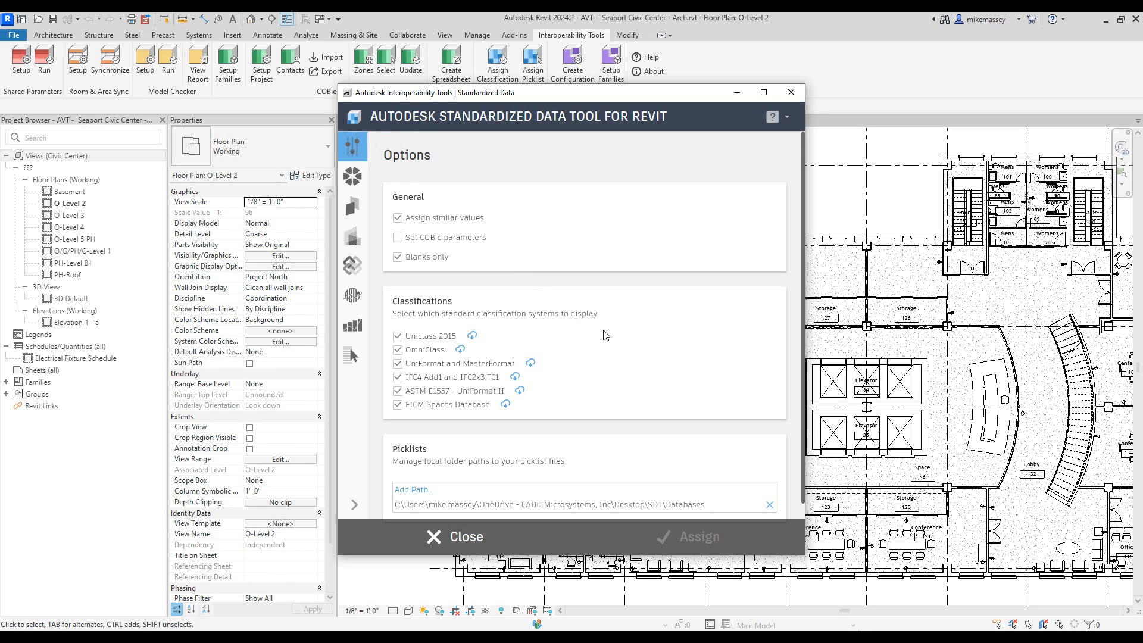
mouse_move(558, 335)
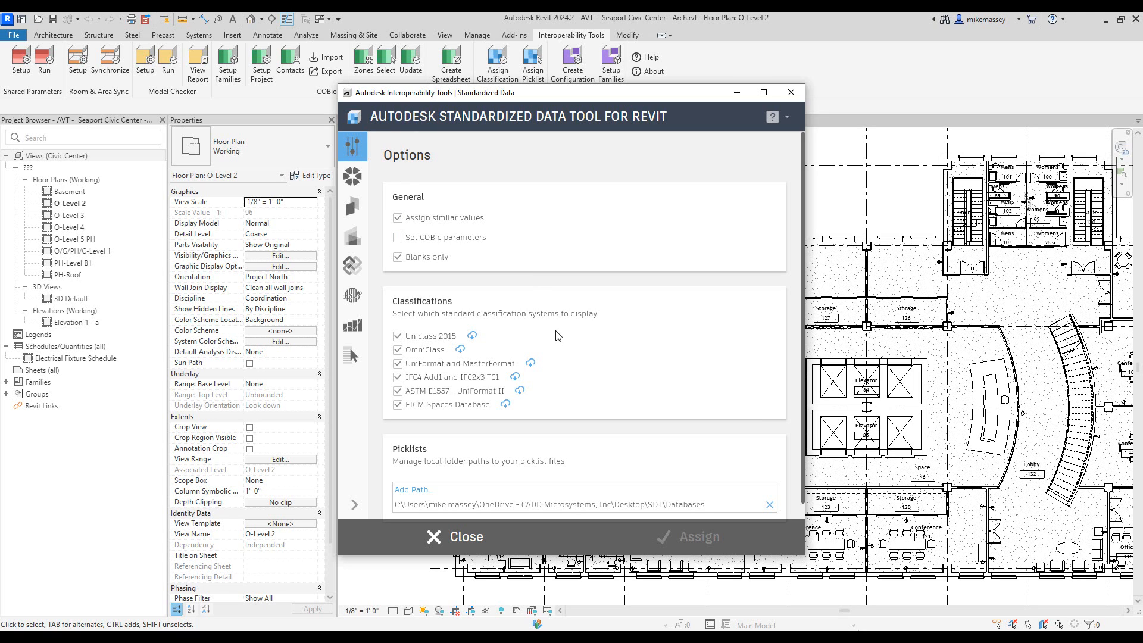
mouse_move(510, 399)
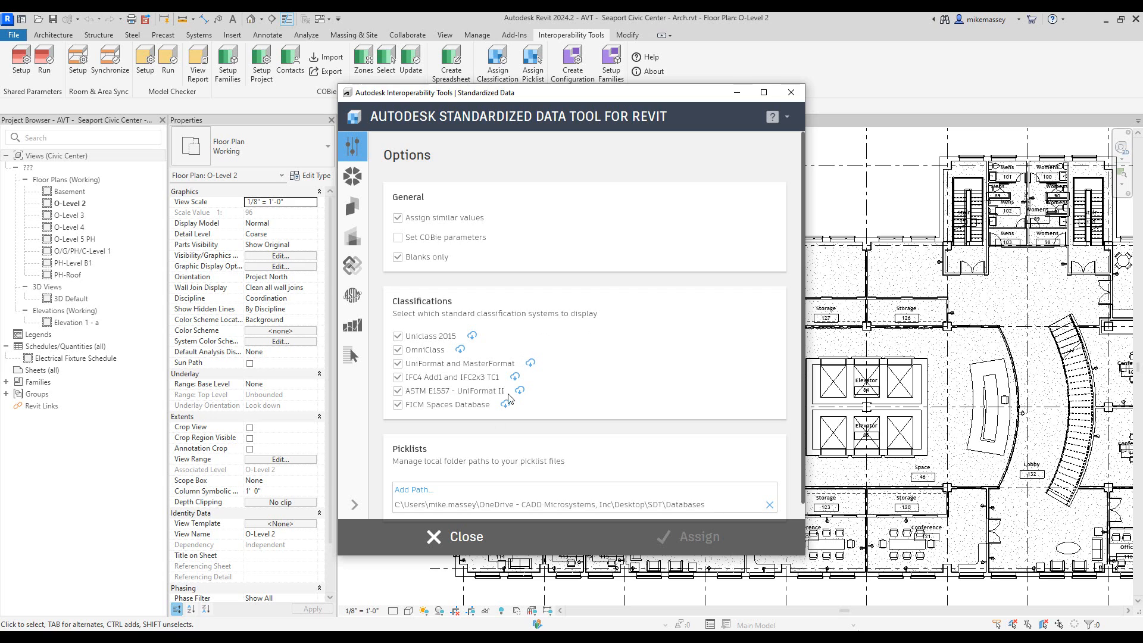
click(398, 404)
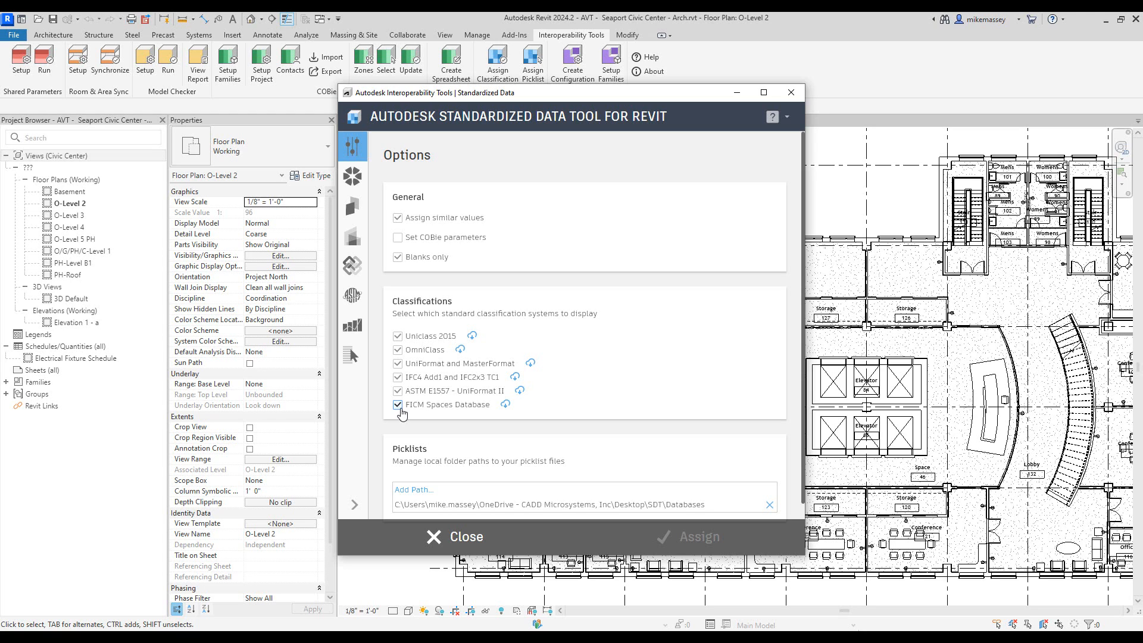
mouse_move(399, 413)
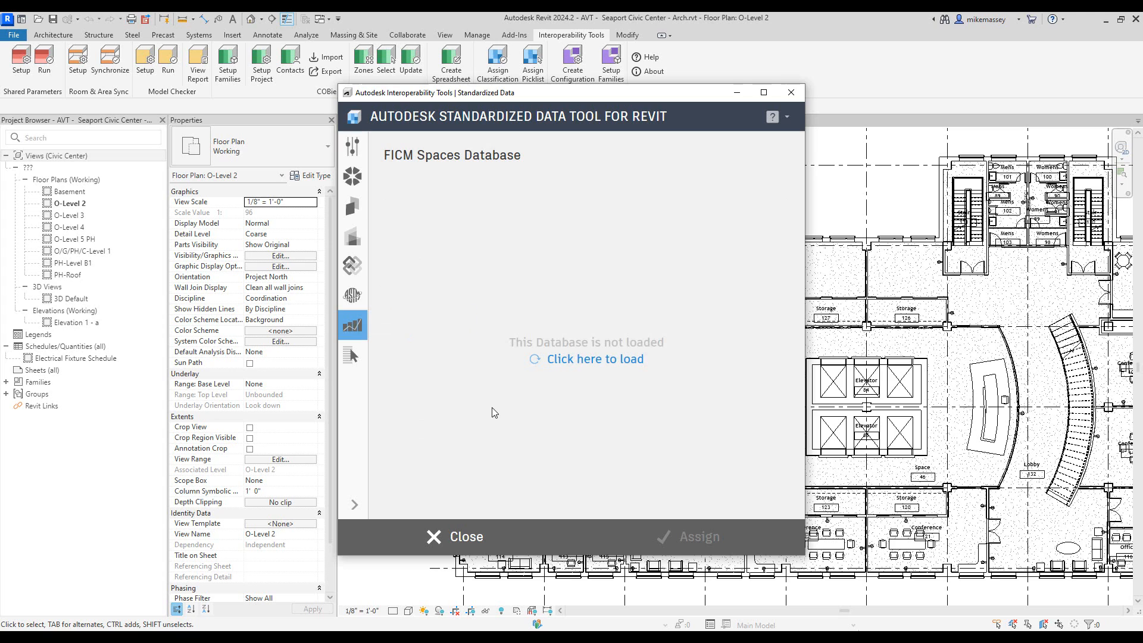
mouse_move(594, 358)
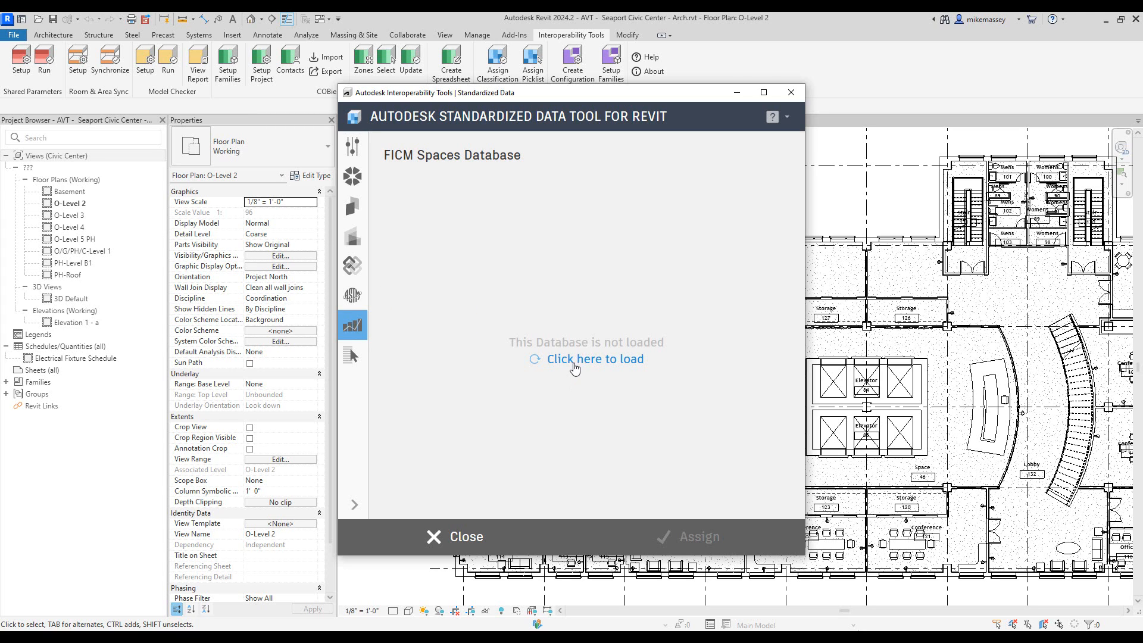
mouse_move(582, 383)
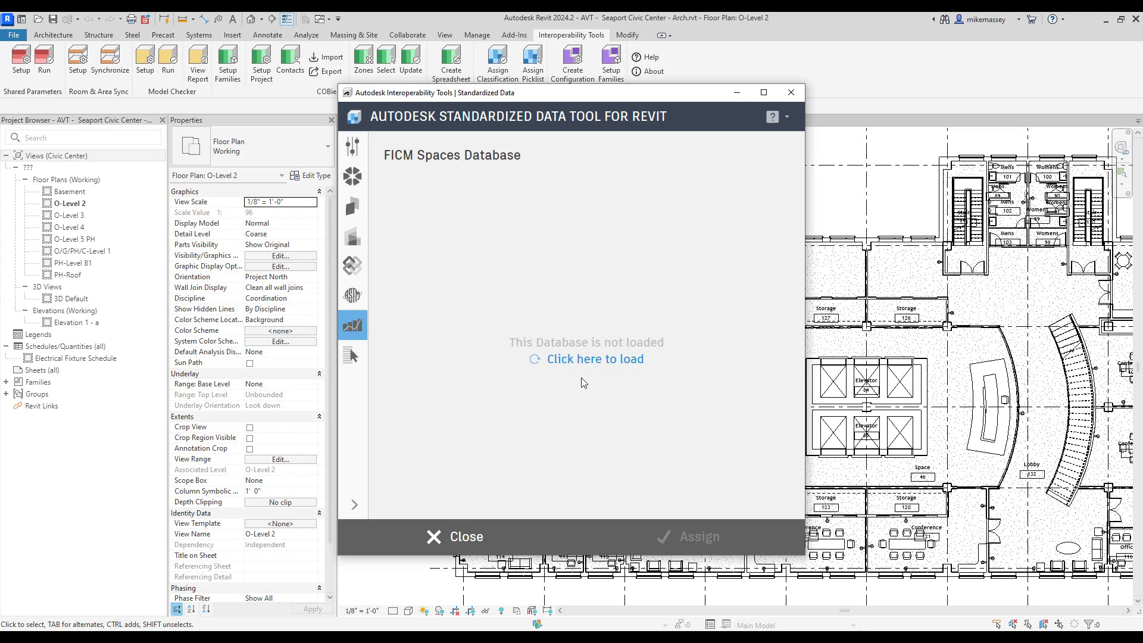
mouse_move(583, 359)
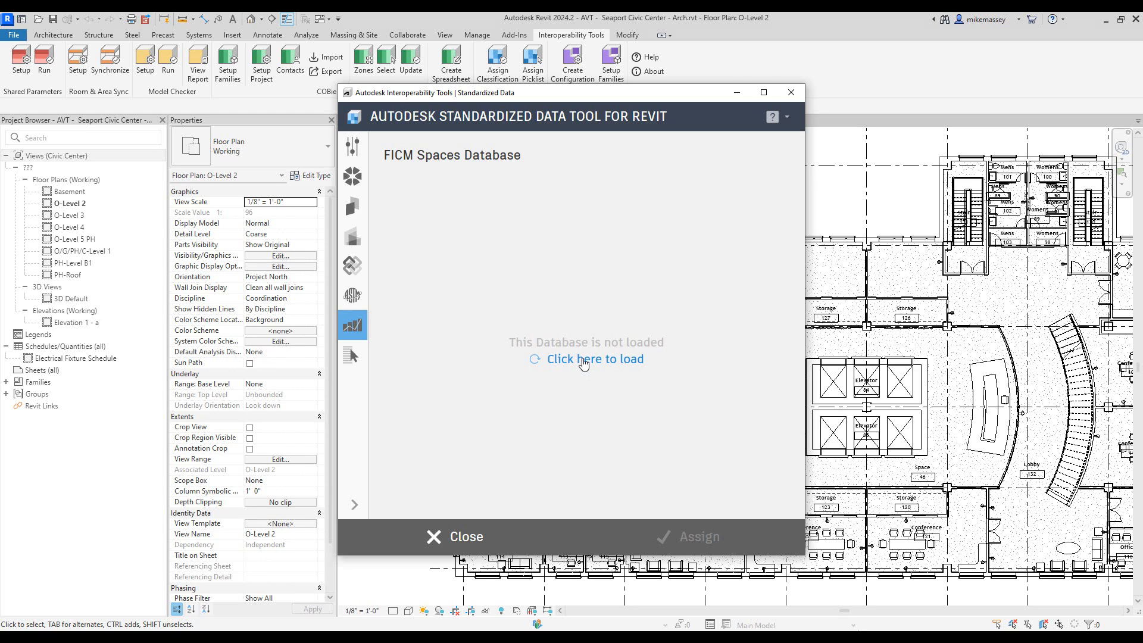
- Load the FICM Spaces Database, then close the Standardized Data tool
click(594, 358)
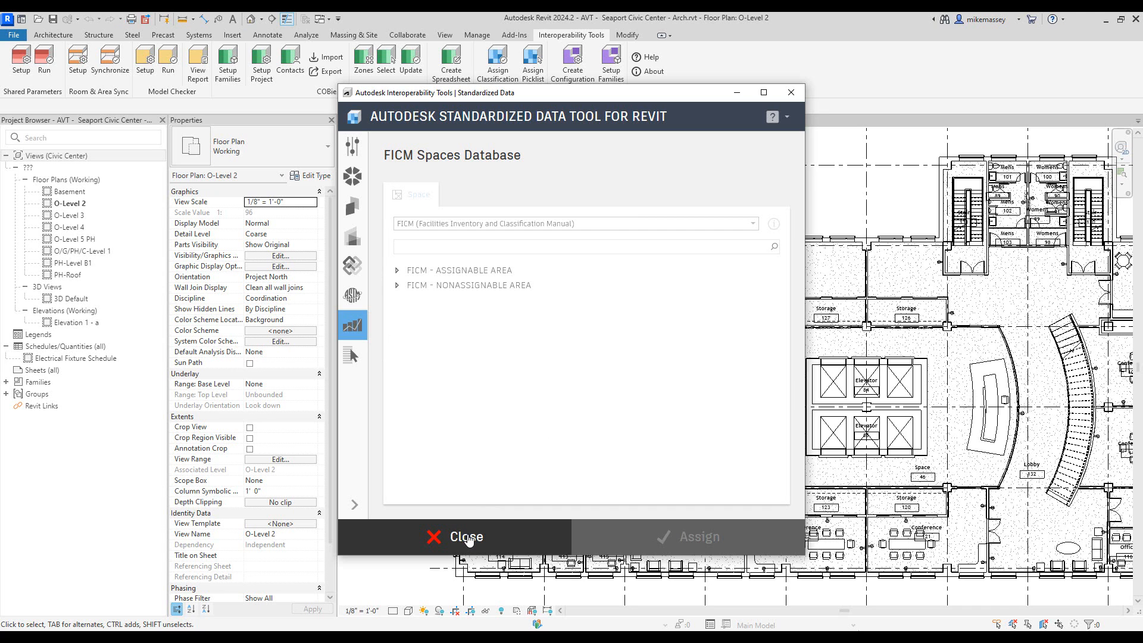
click(456, 537)
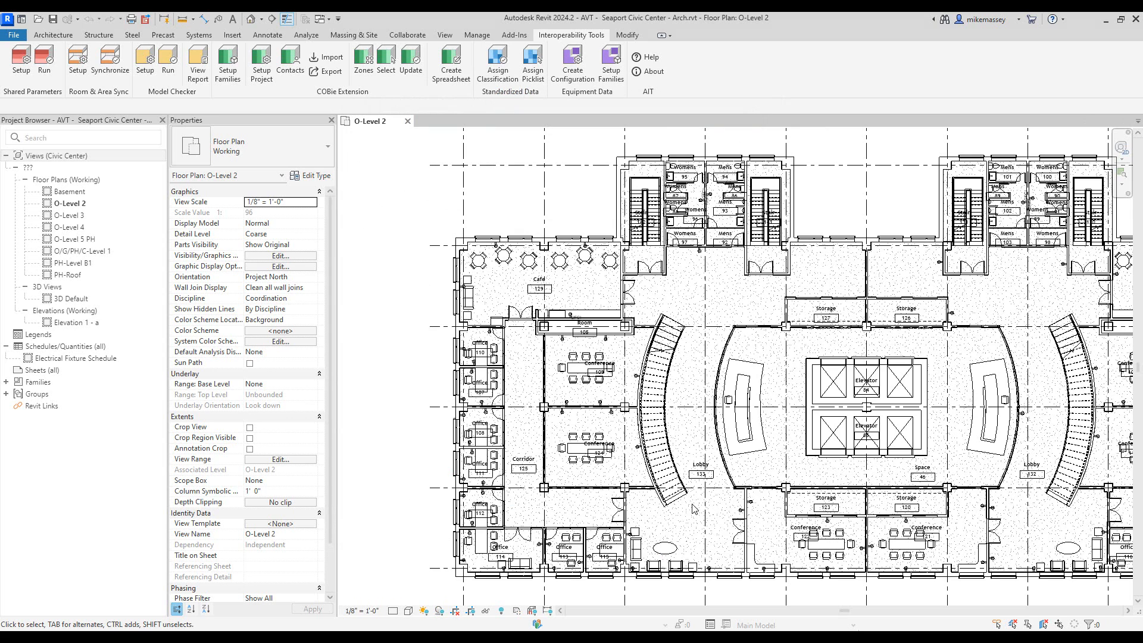
- Select Lobby space 133 on O-Level 2 and reopen Assign Classification for it
click(700, 470)
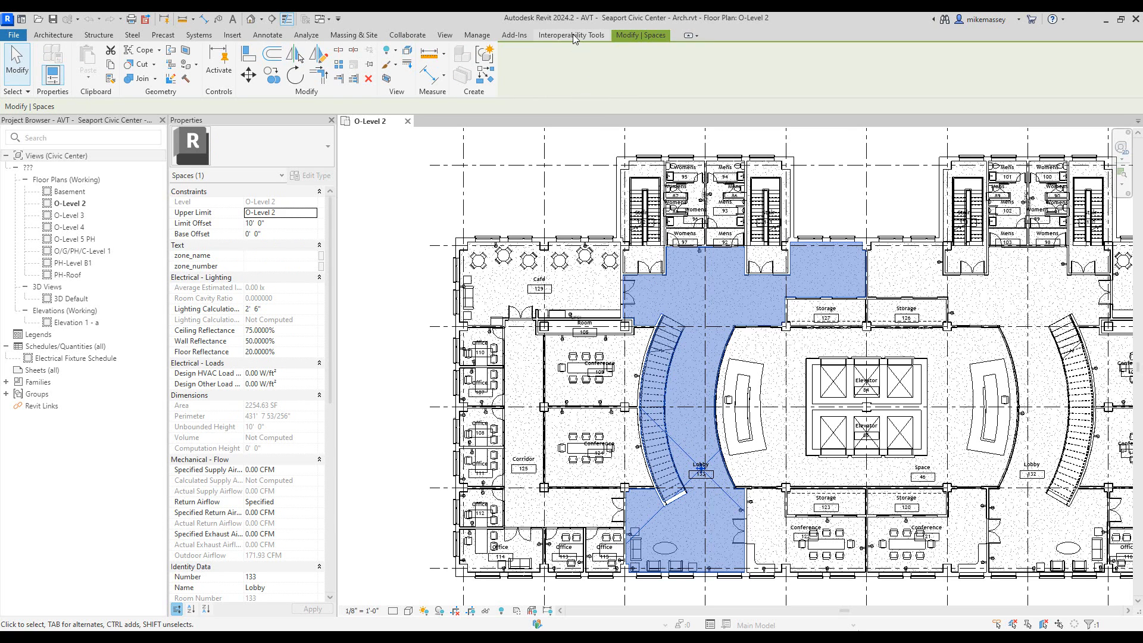
click(572, 35)
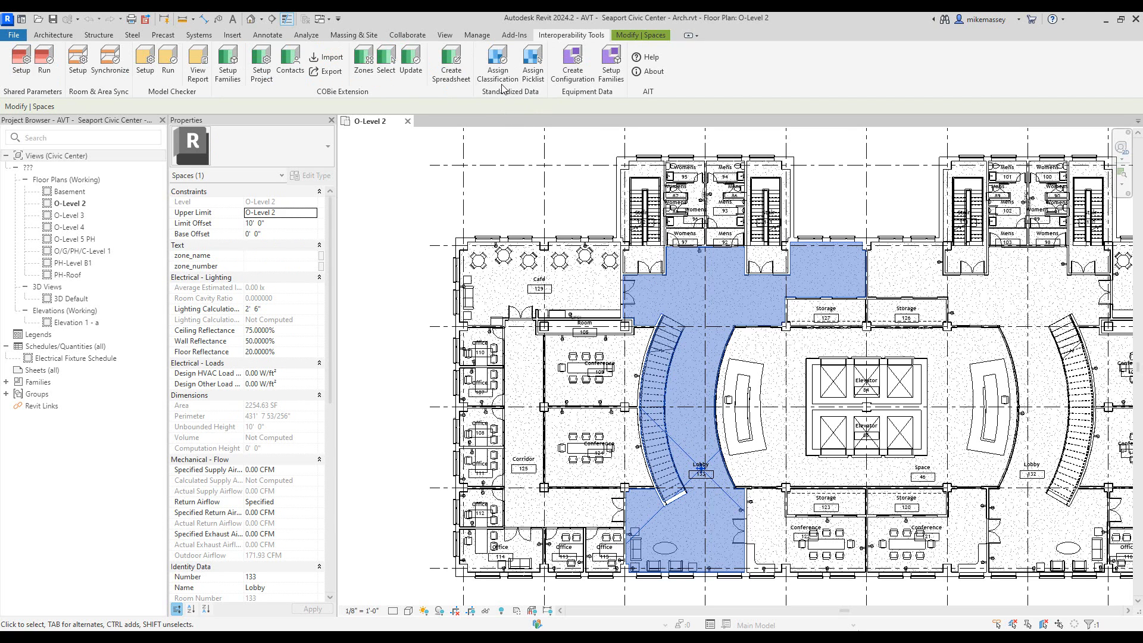
click(496, 60)
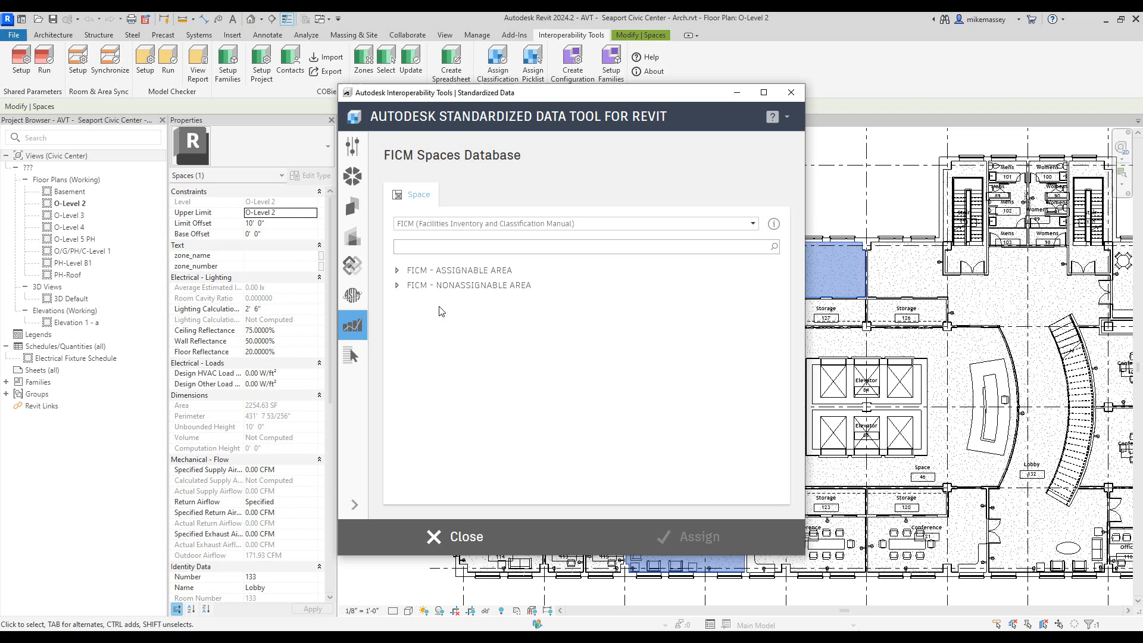
mouse_move(352, 325)
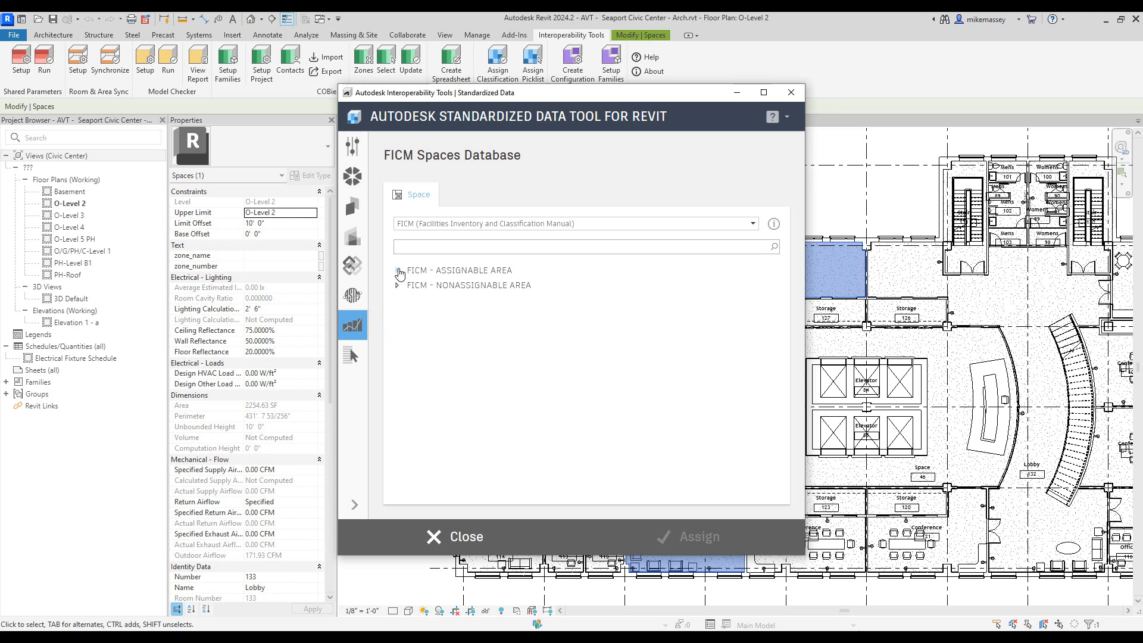
- Expand FICM - ASSIGNABLE AREA and start a search in the classification list
click(398, 270)
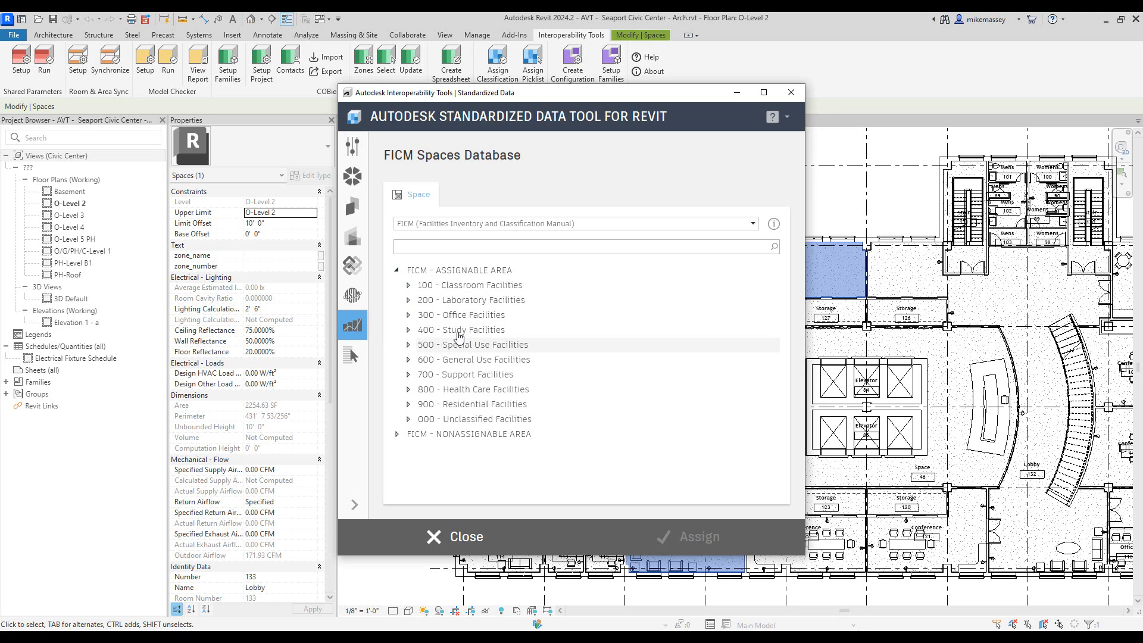
click(585, 246)
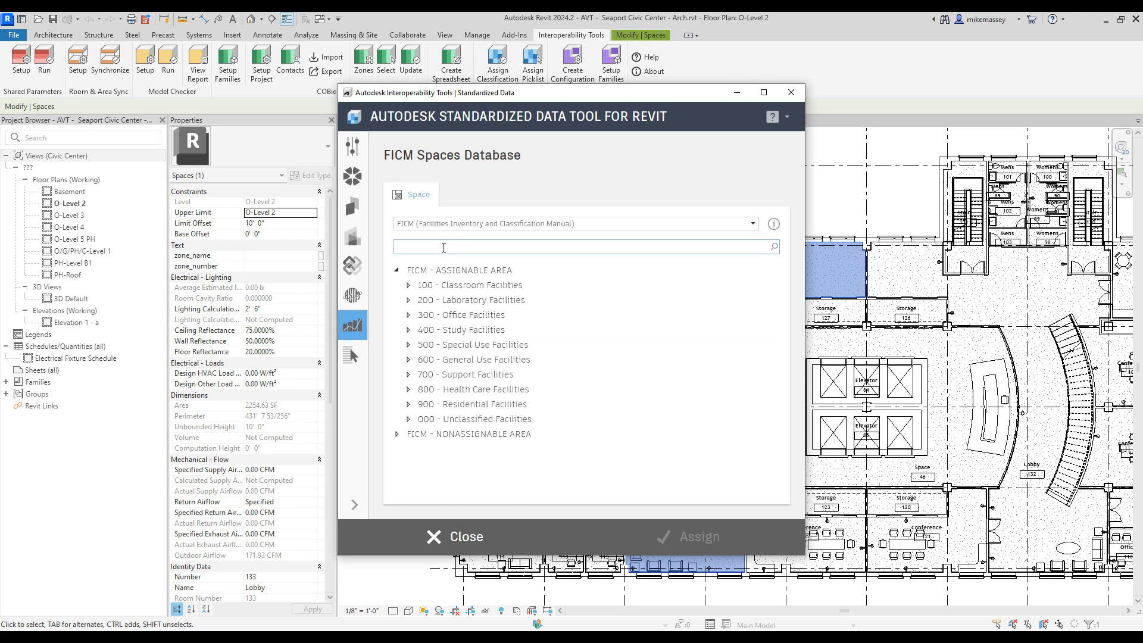
text(l)
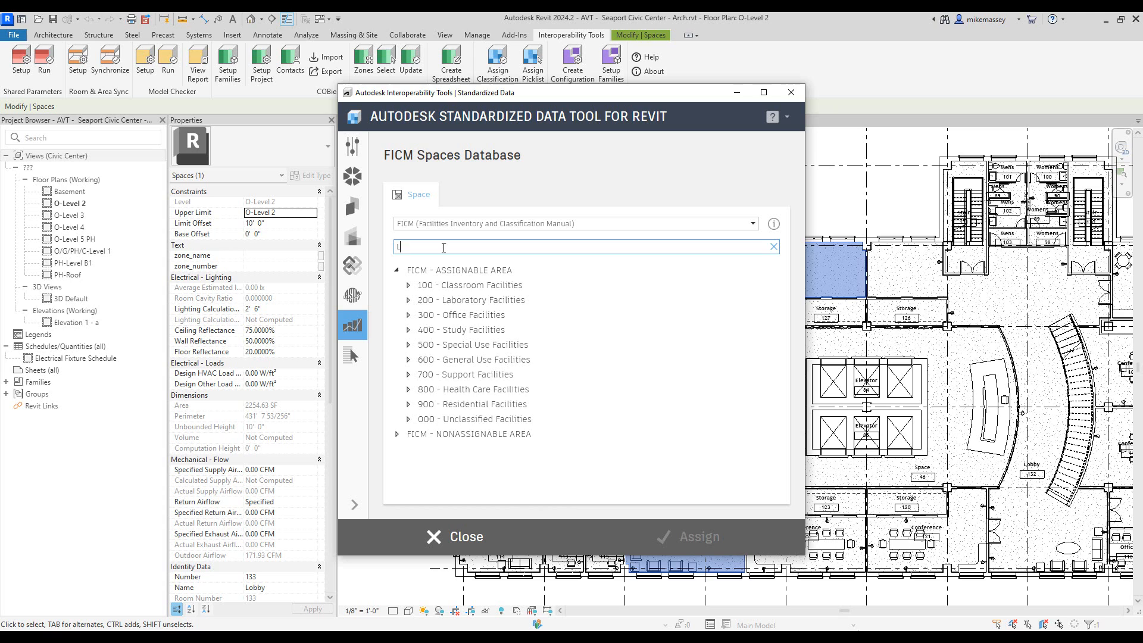
- Search 'Lobby' and assign W05 - Lobby to the space
text(Lobby)
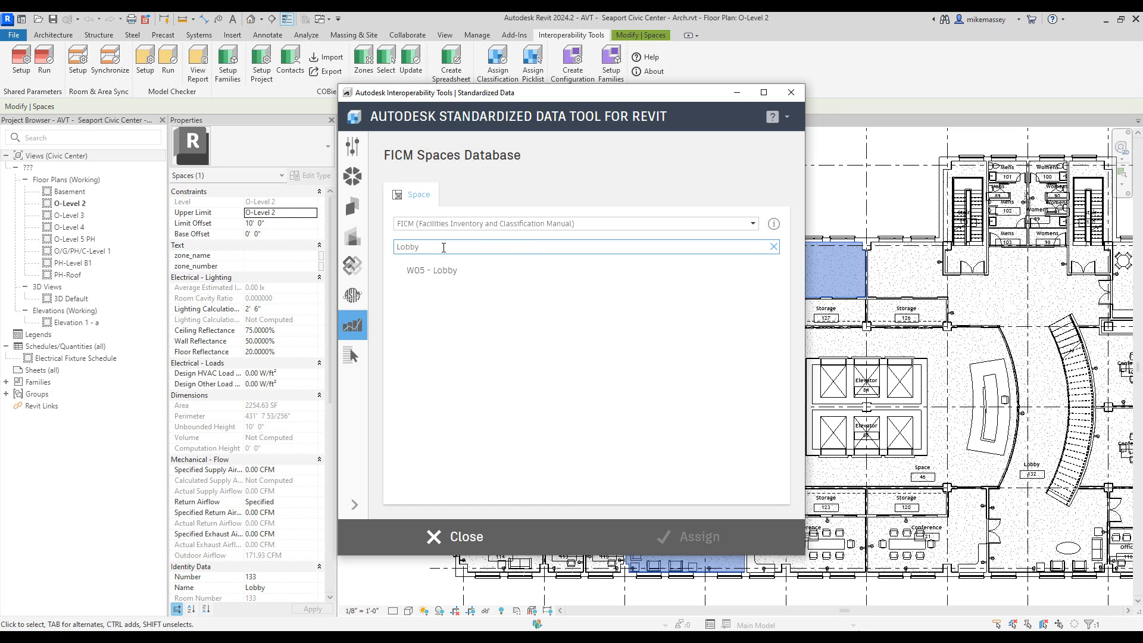
click(431, 269)
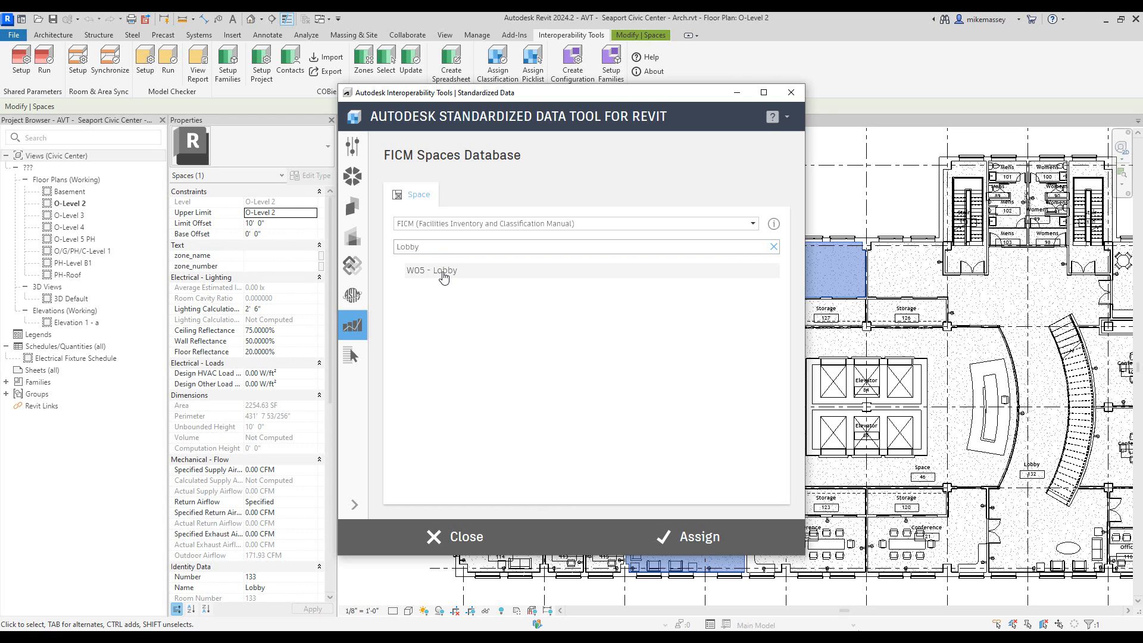
mouse_move(658, 510)
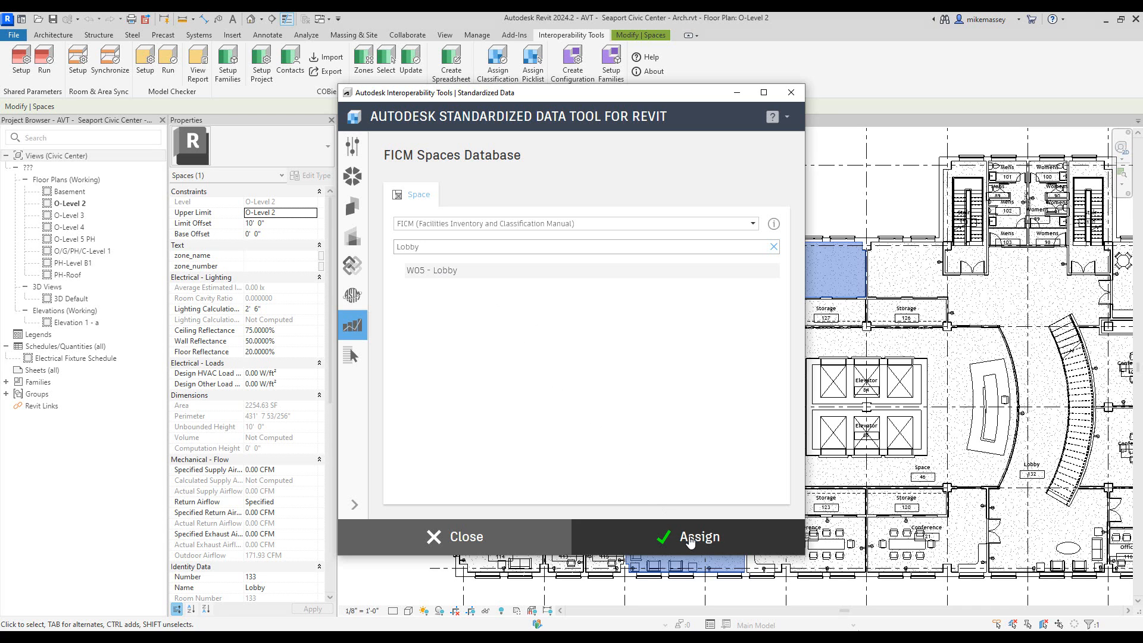
click(696, 537)
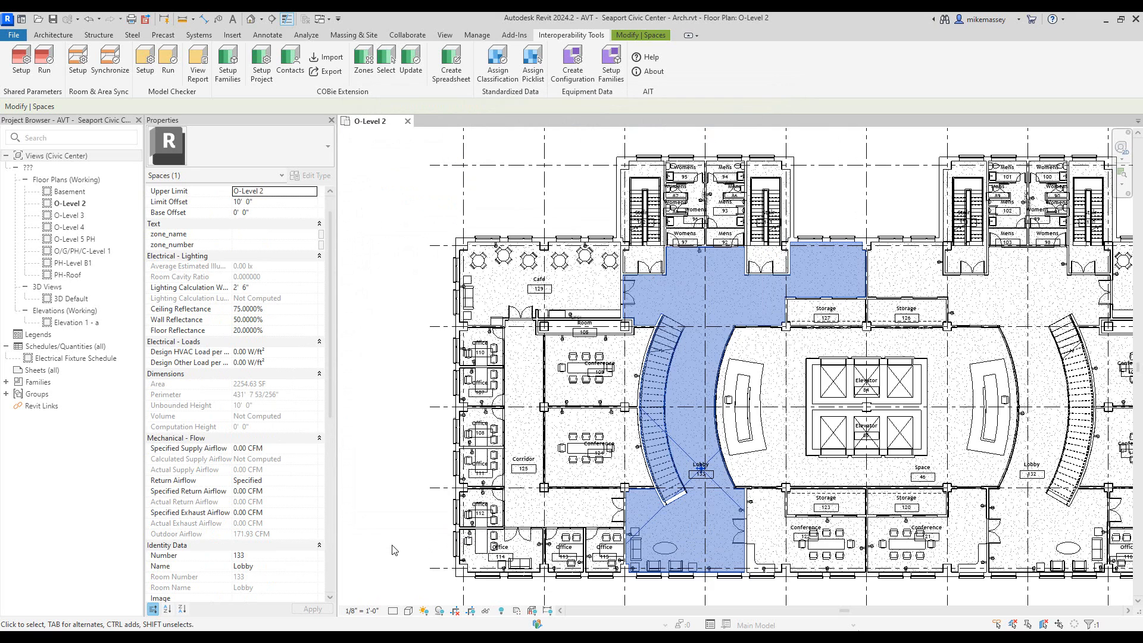
mouse_move(323, 299)
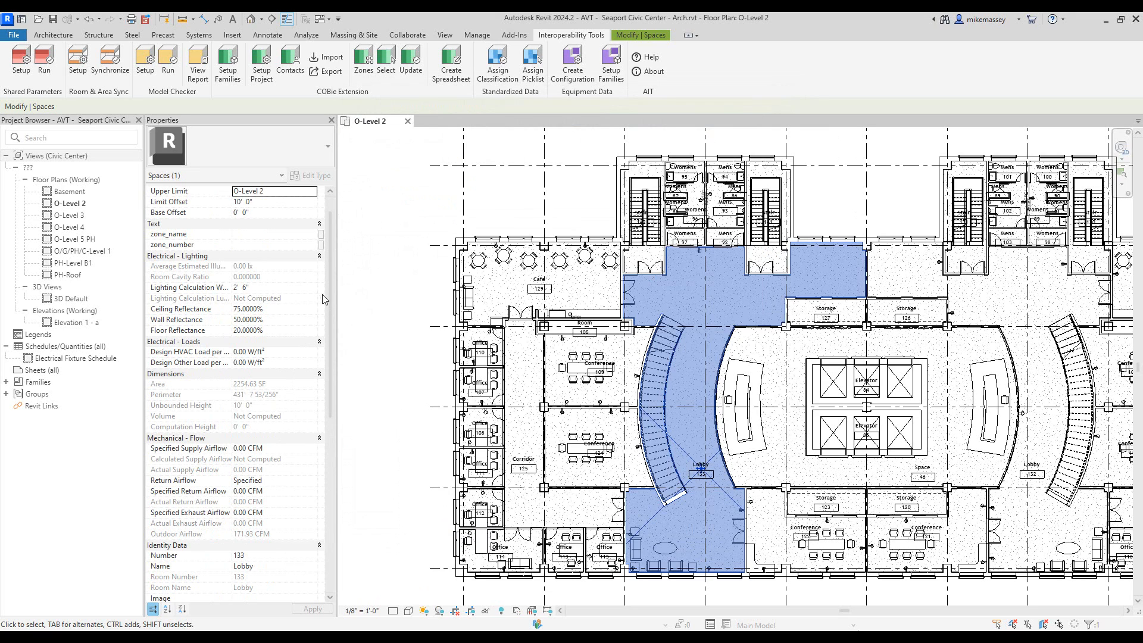
mouse_move(325, 295)
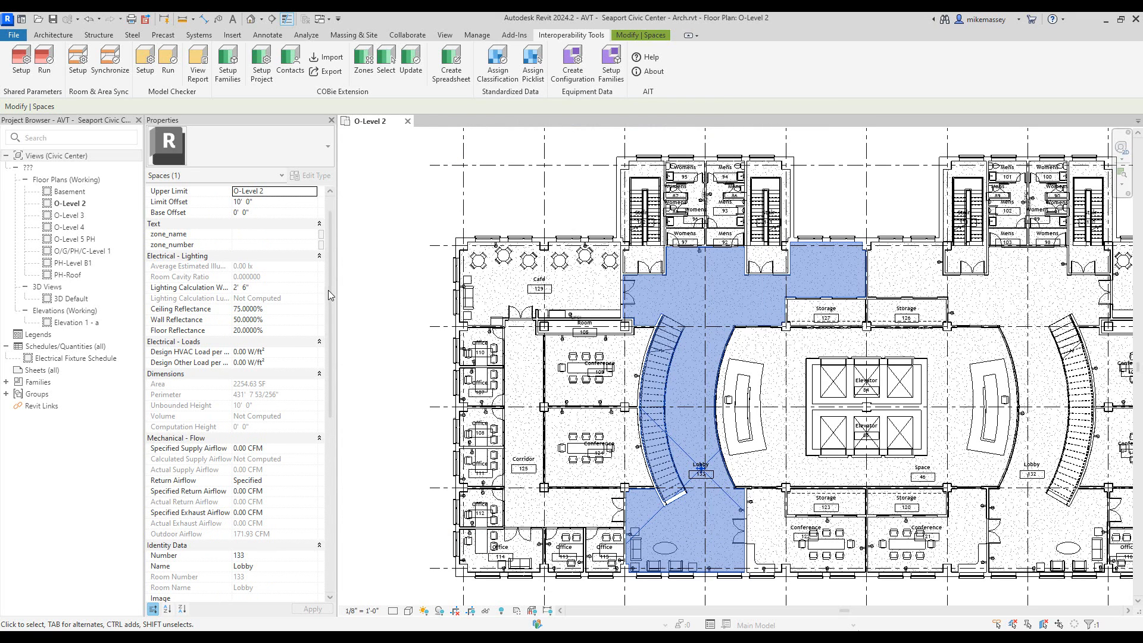
- Scroll Properties to the Data group showing classification Lobby, number W05
scroll(down, 3)
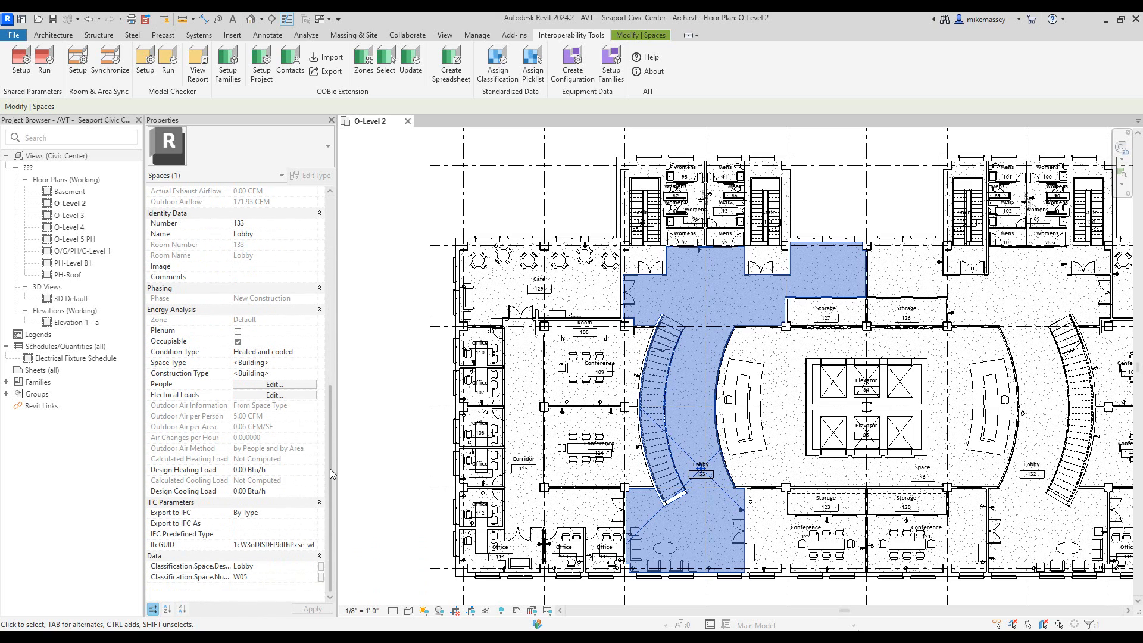